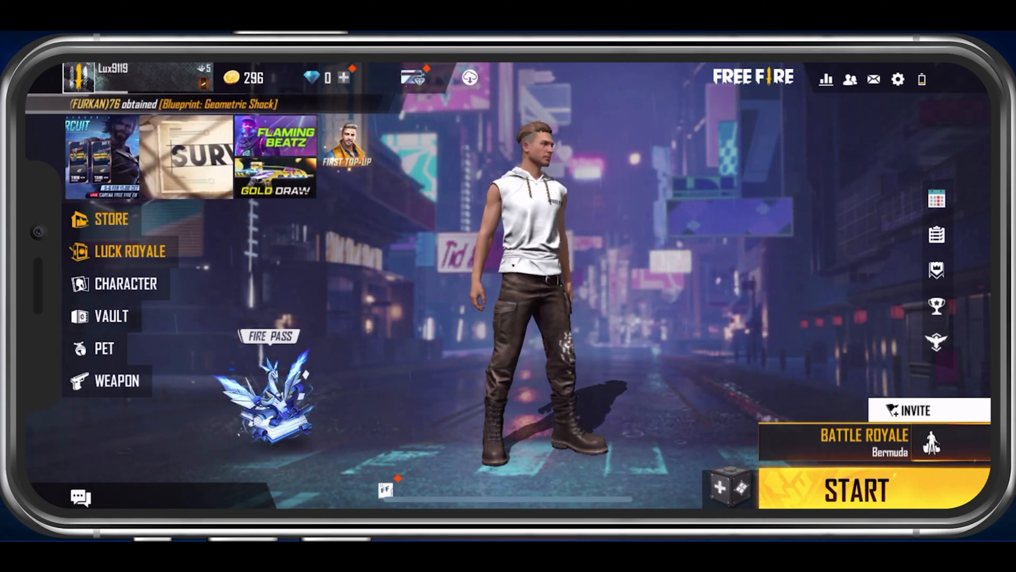
Raise Free Fire's Voice volume from 28 to 31 on the Sound tab
click(898, 79)
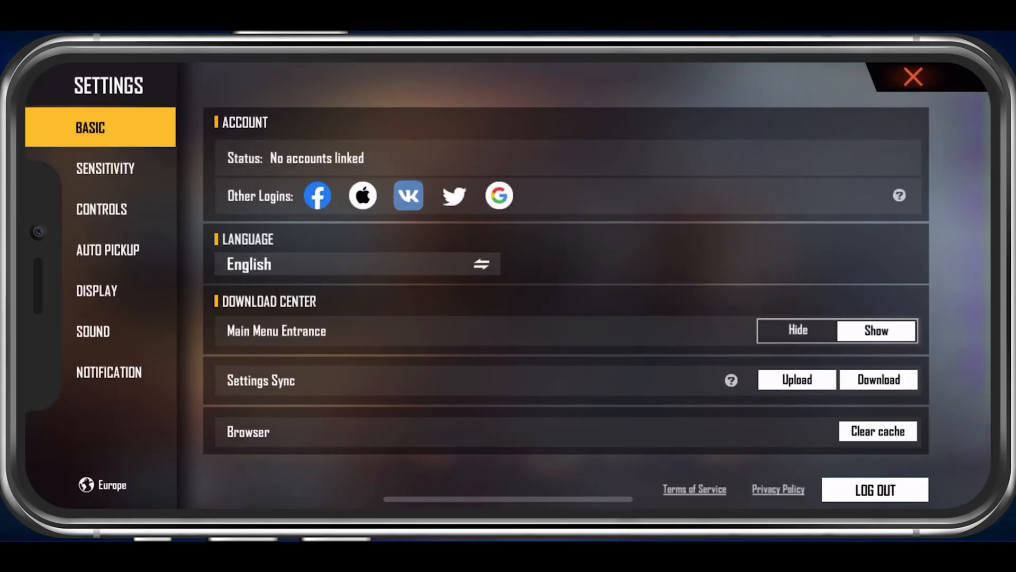
click(93, 331)
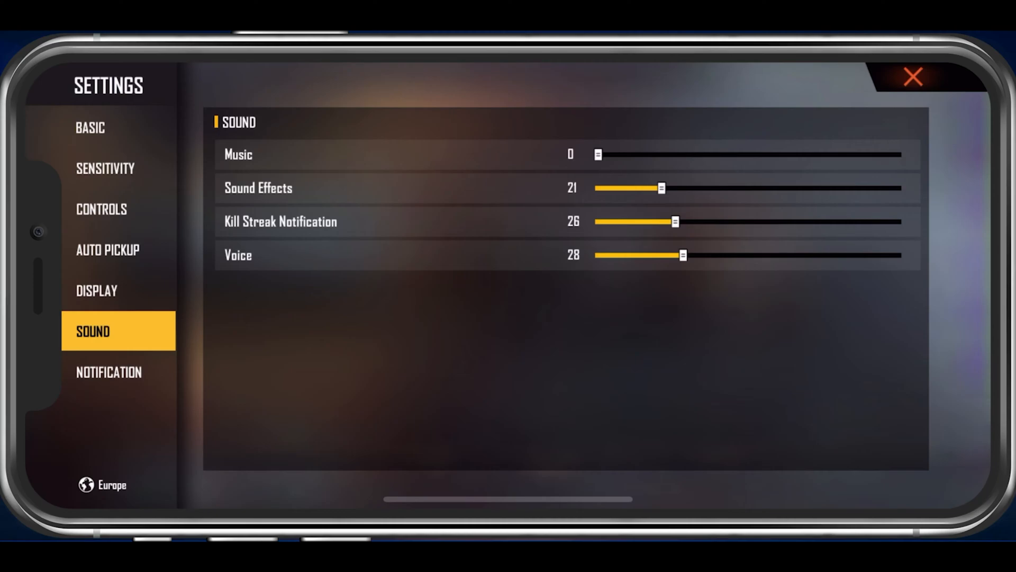
drag(682, 255, 690, 255)
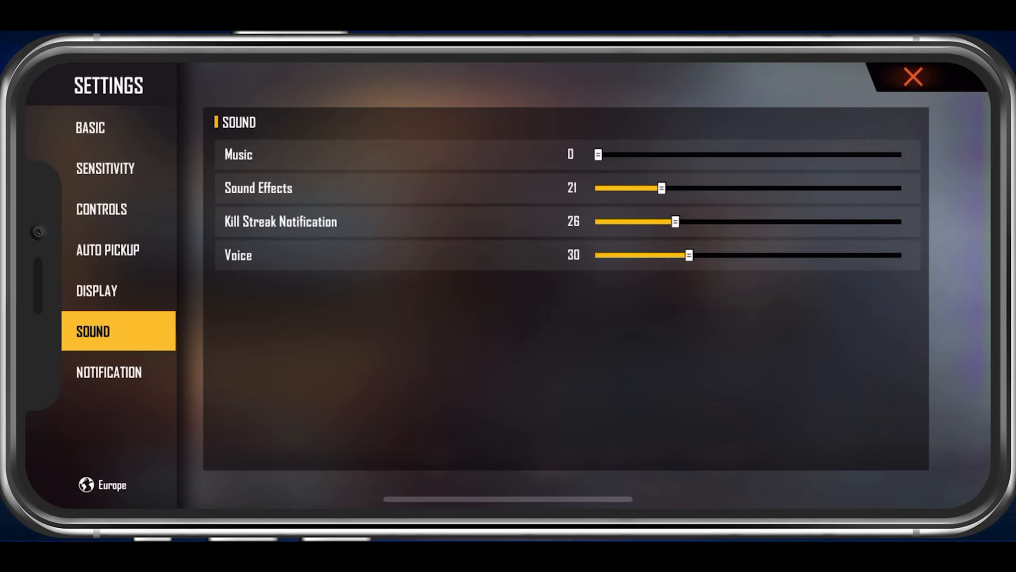
click(691, 255)
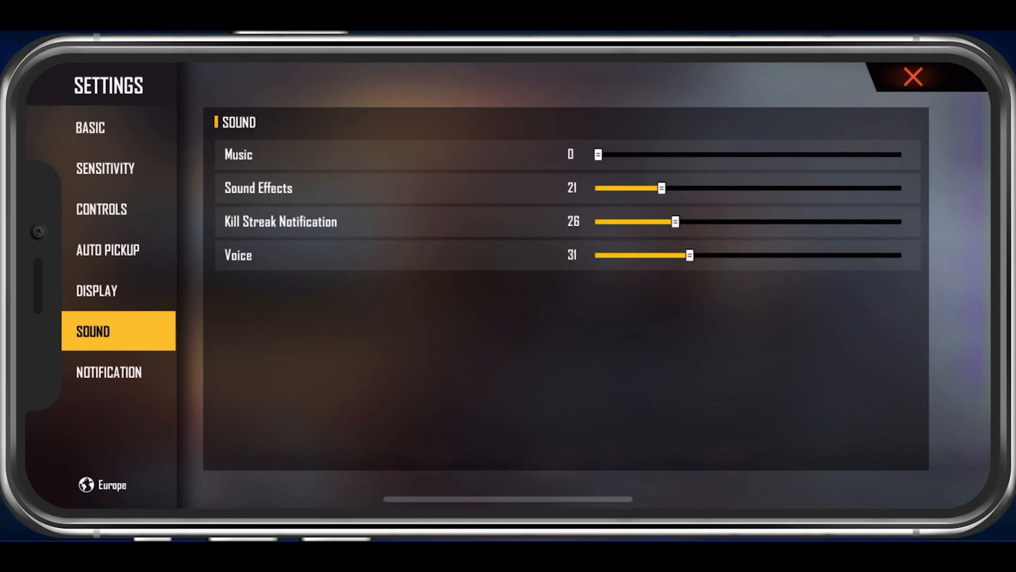
click(913, 76)
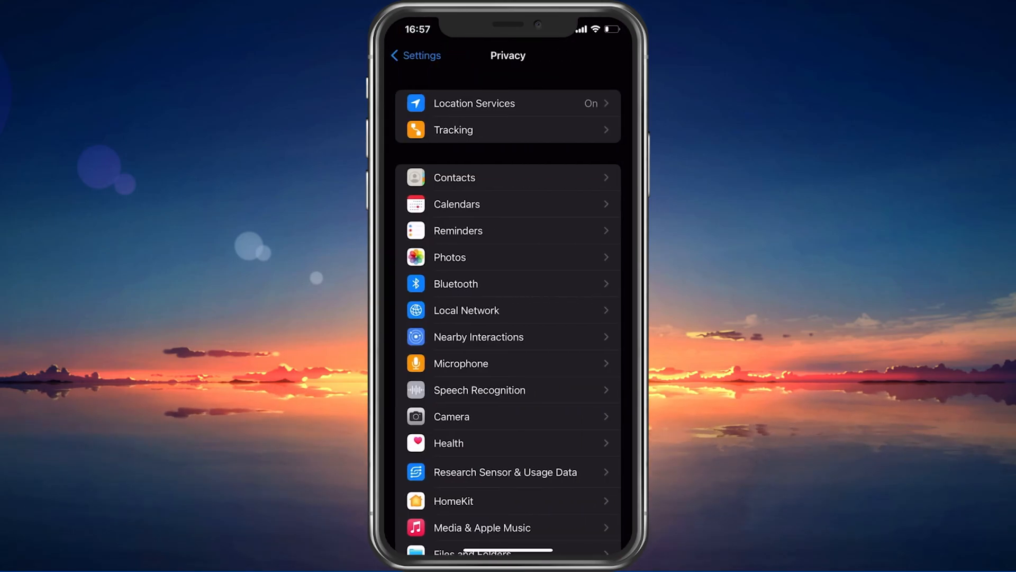
Review the Microphone permission list, confirming no Free Fire entry, then return
click(461, 363)
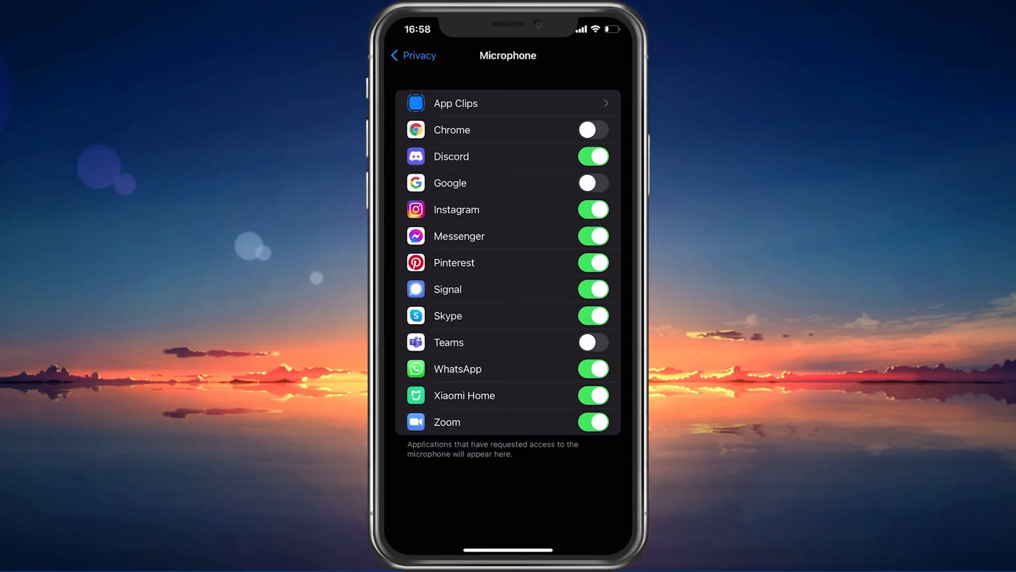
click(413, 55)
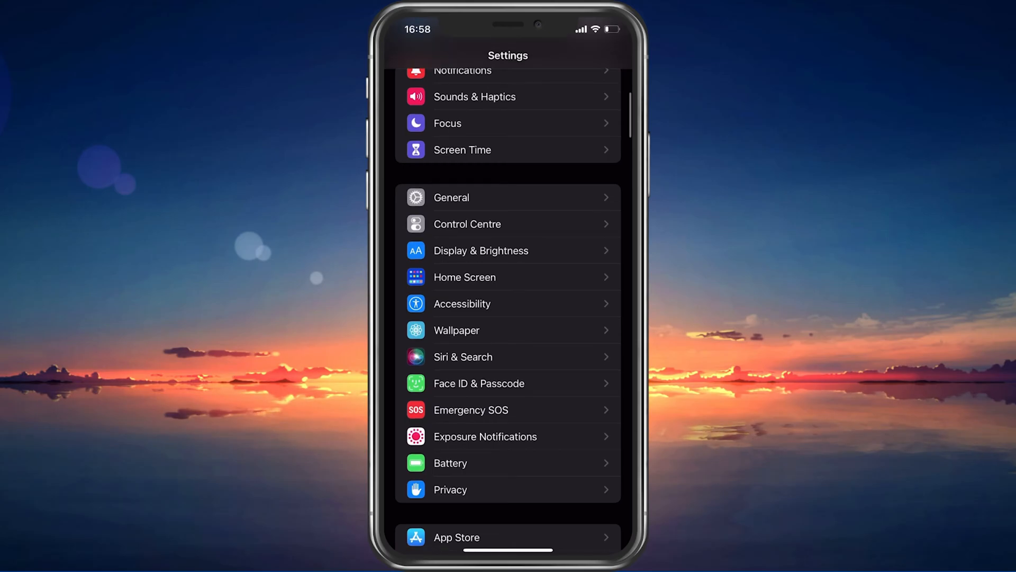
Verify Free Fire has Mobile Data and Background App Refresh on, tracking off
scroll(down, 3)
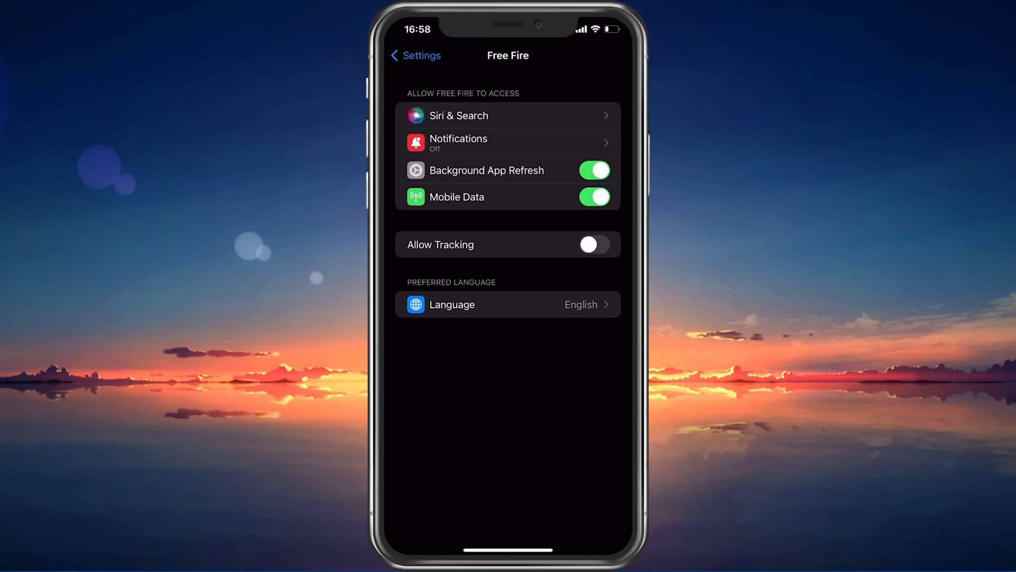
click(415, 55)
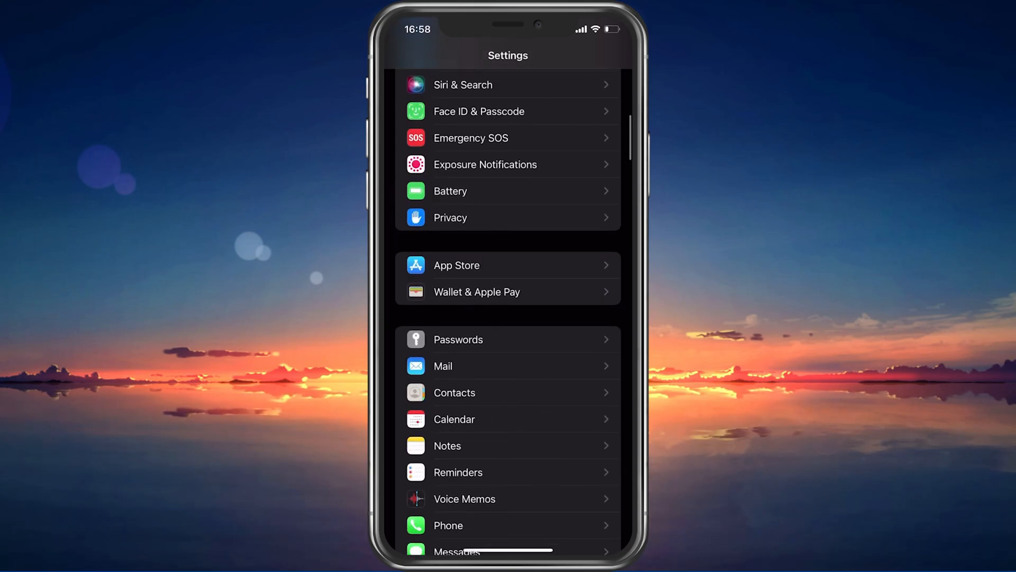
Choose General > Shut Down to show the slide-to-power-off screen
scroll(down, 3)
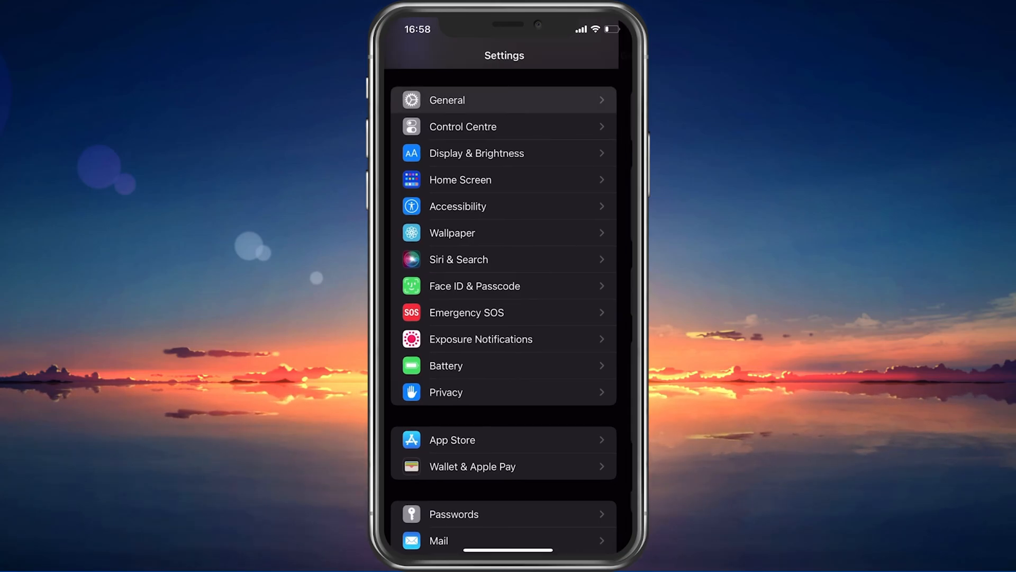
click(446, 100)
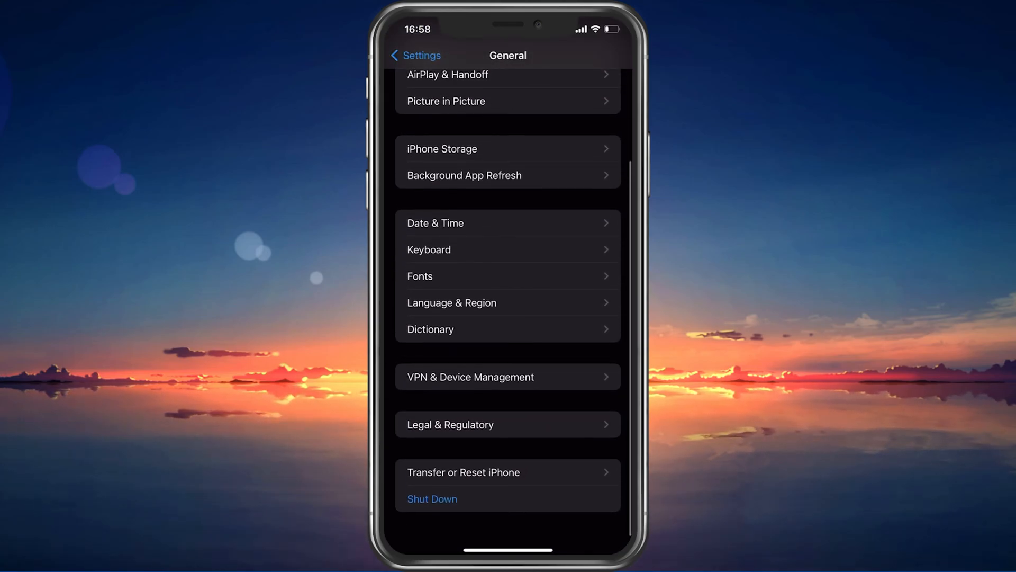
click(432, 499)
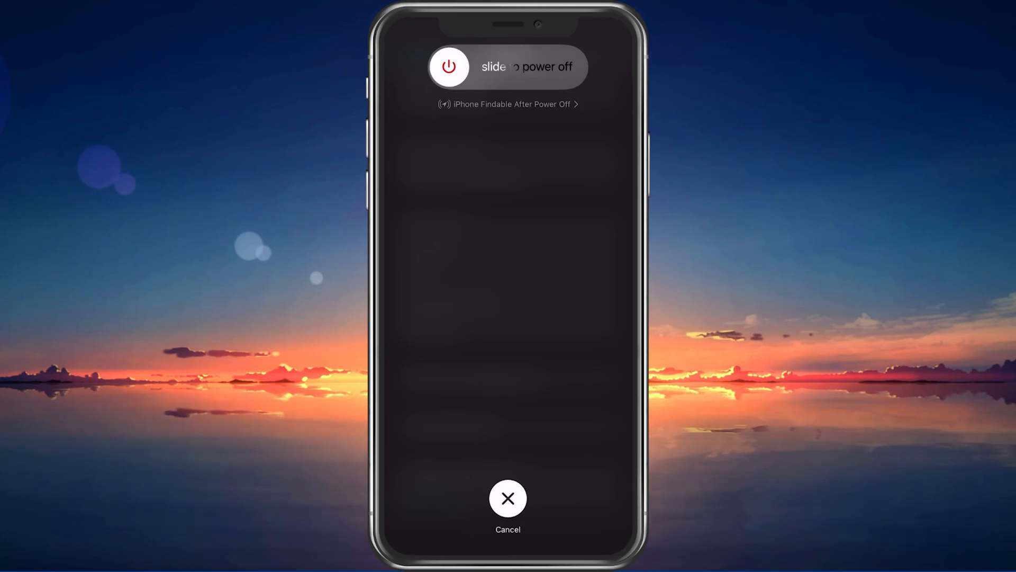